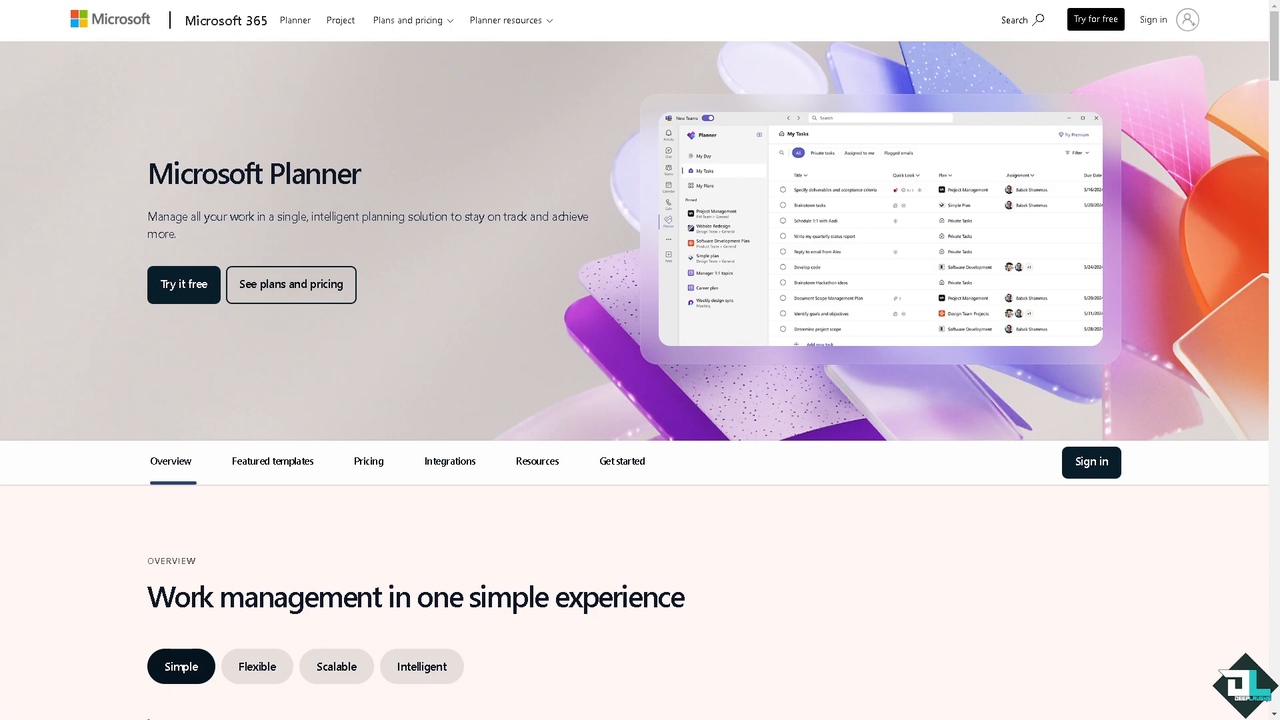
mouse_move(182, 292)
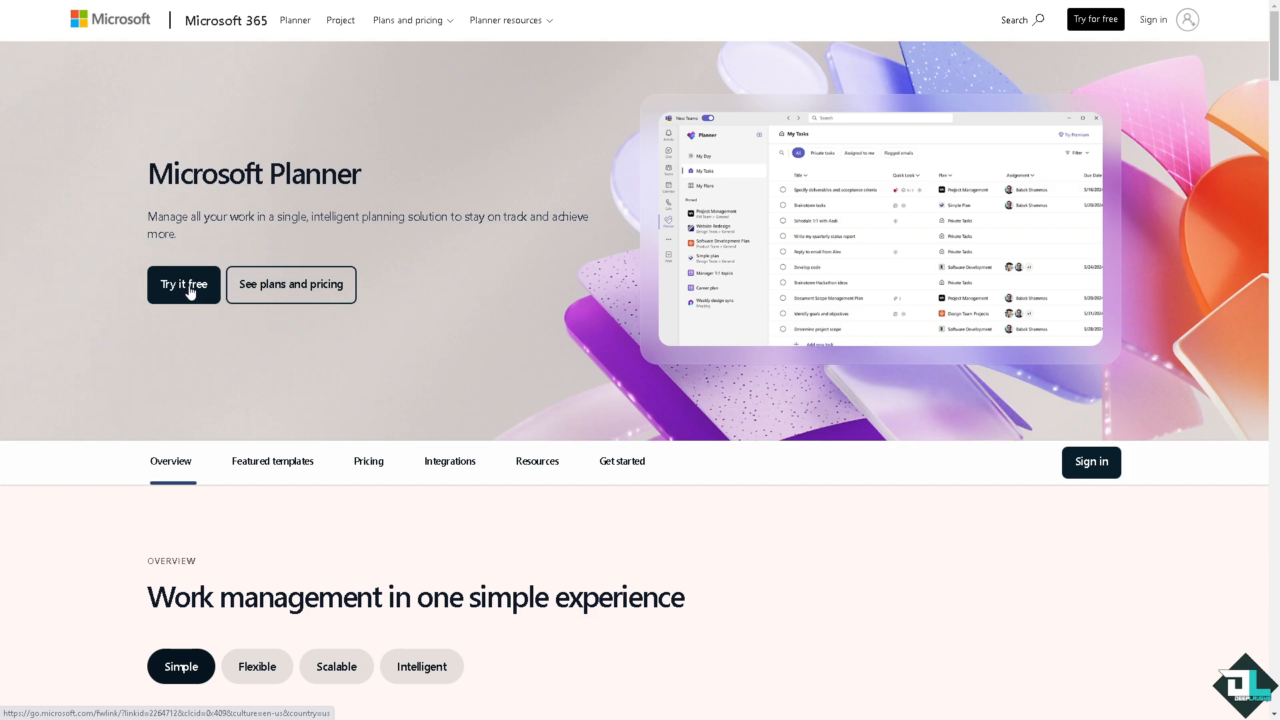
Step: Start Planner for free from the product website to reach the empty My Day page
click(183, 284)
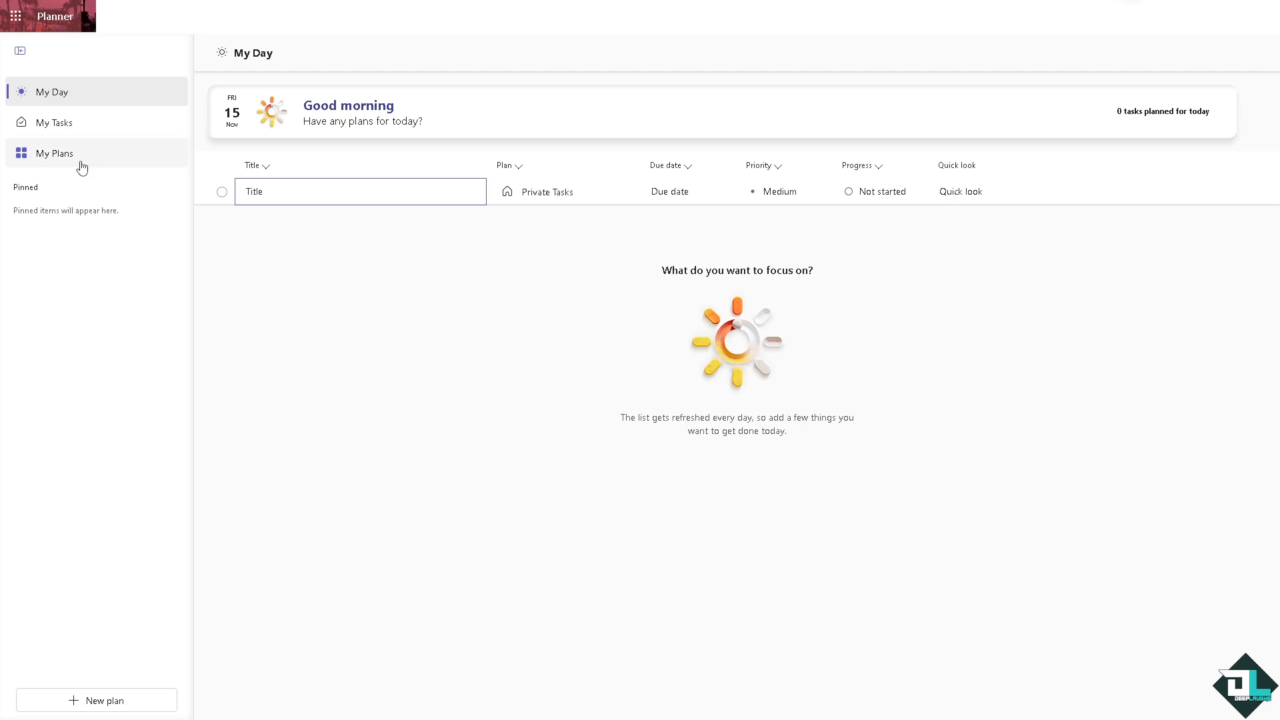
Step: Open the 'How to Send Reminders in Microsoft Planner' plan from My Plans in Board view
click(54, 153)
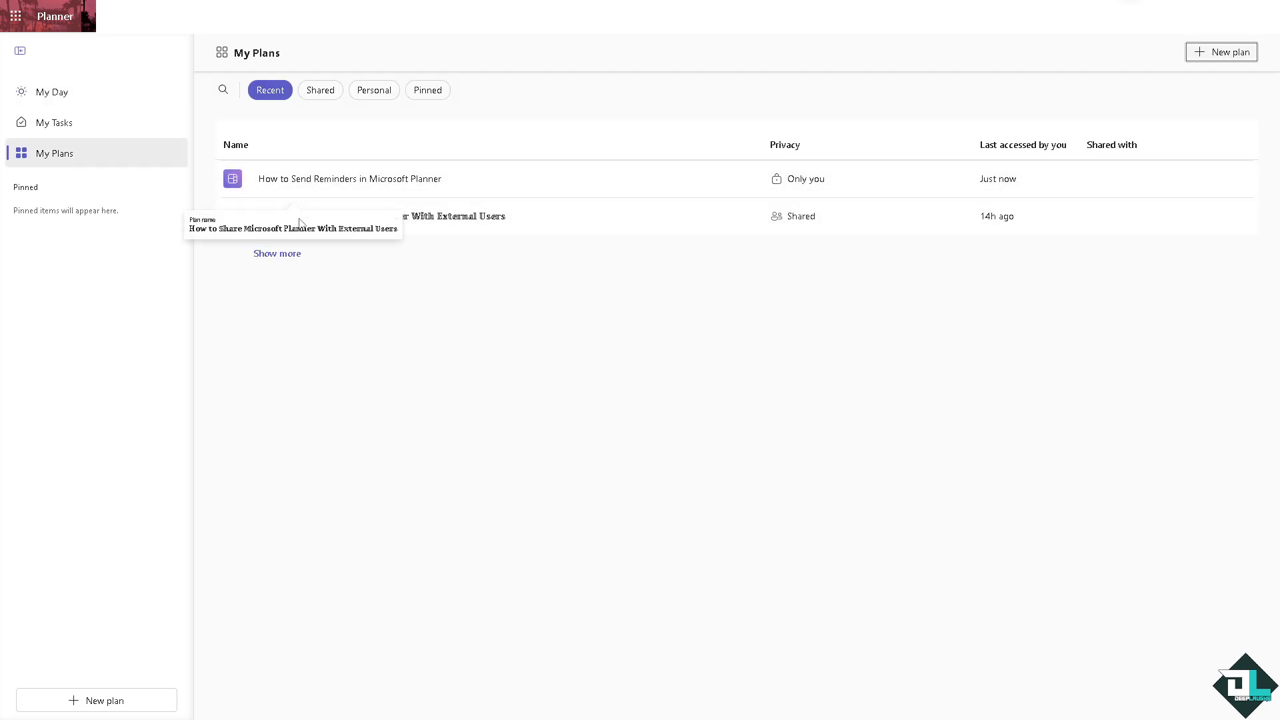
mouse_move(497, 243)
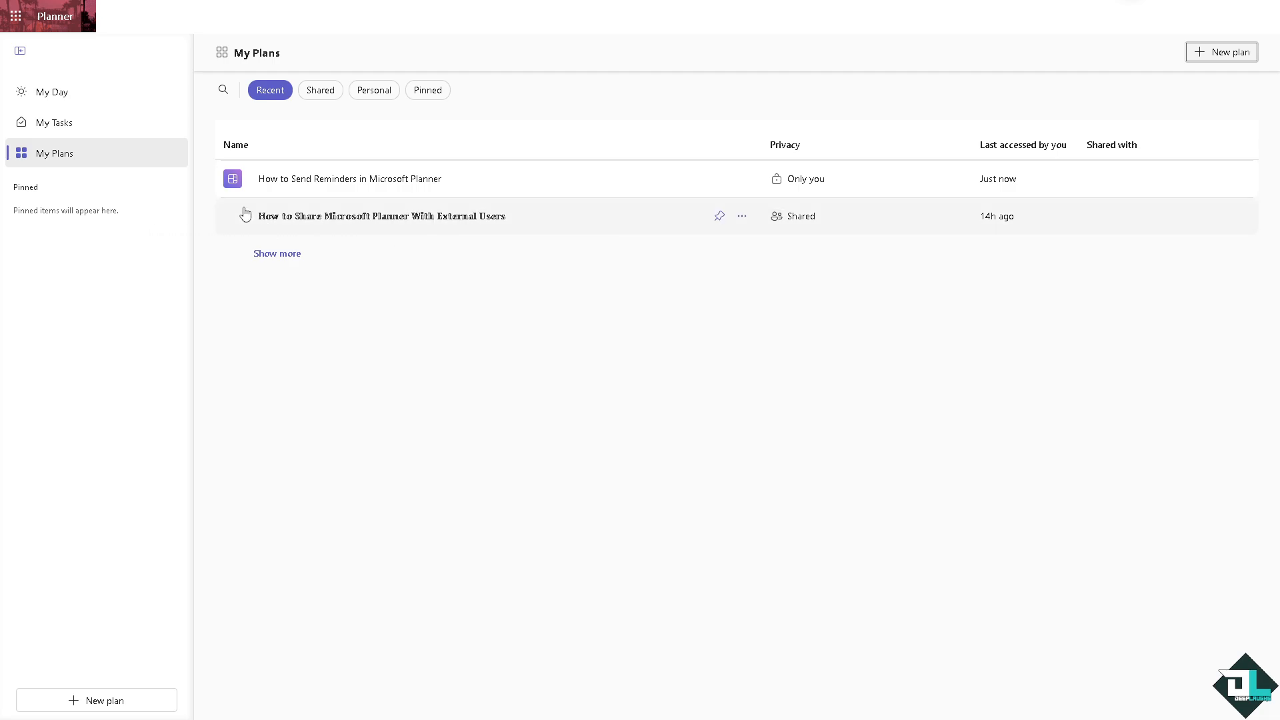
mouse_move(349, 179)
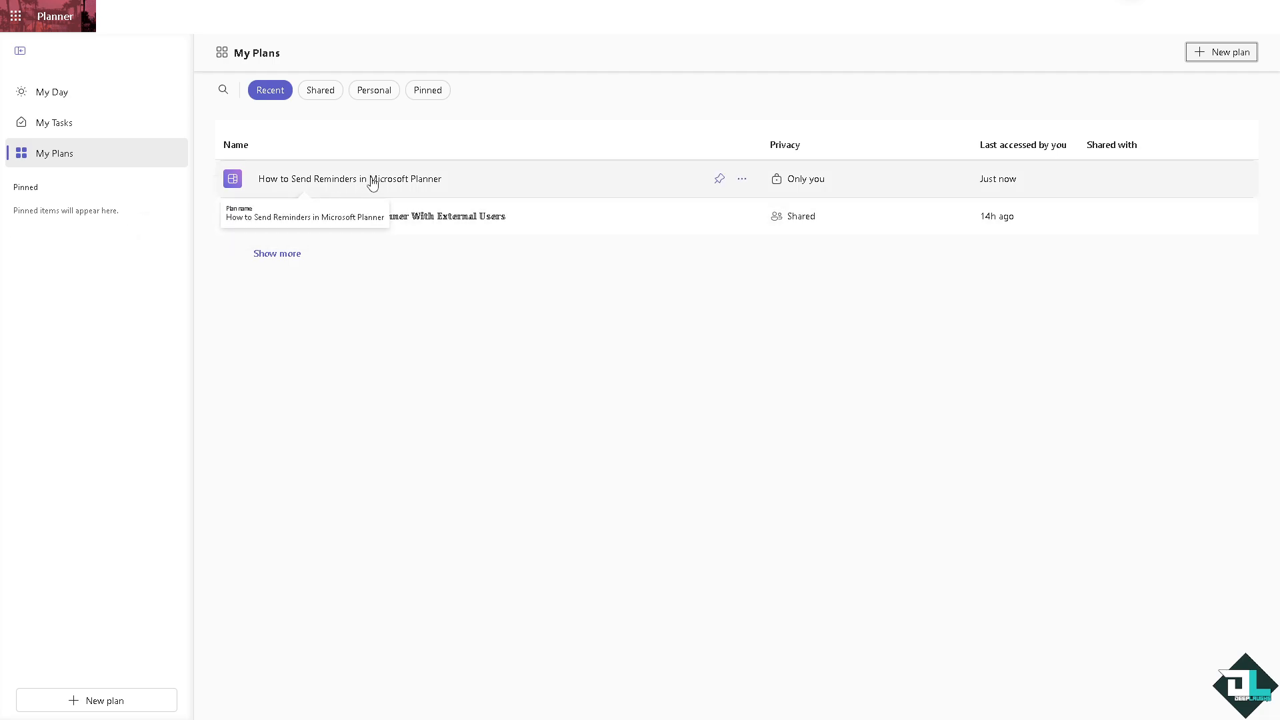
click(349, 179)
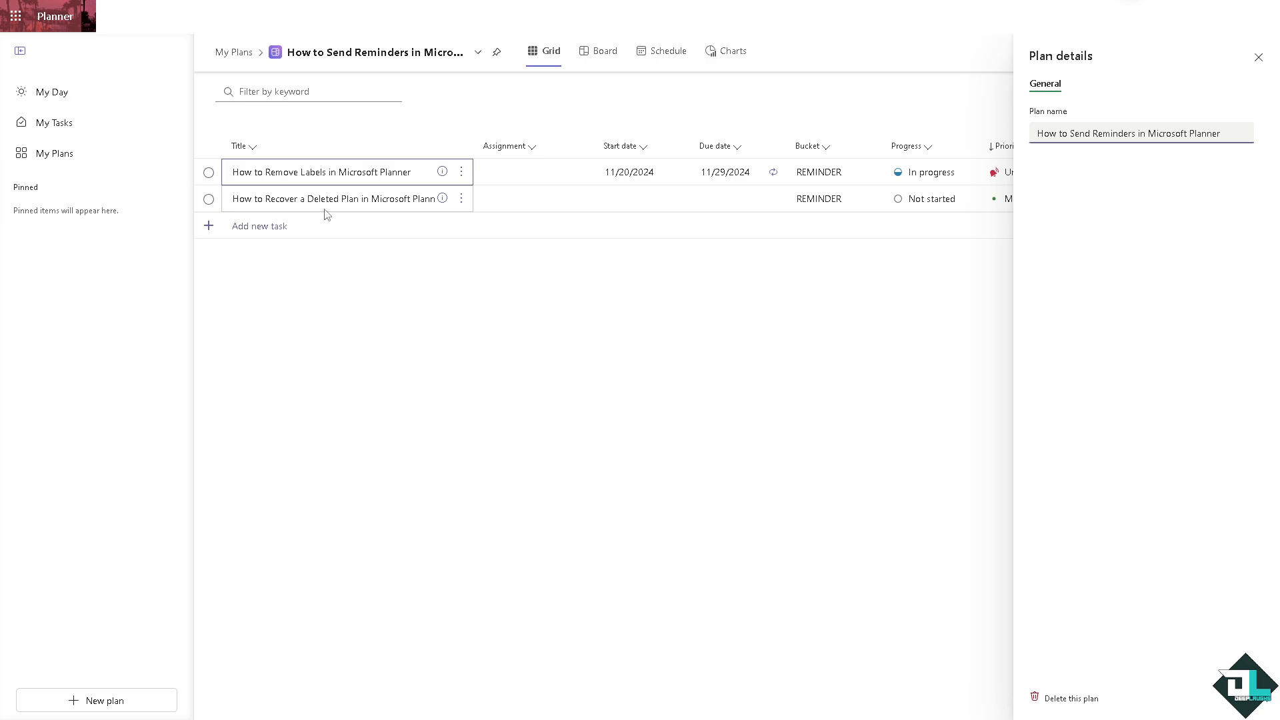
click(259, 226)
text(How to Send Reminders in Microsoft Planner)
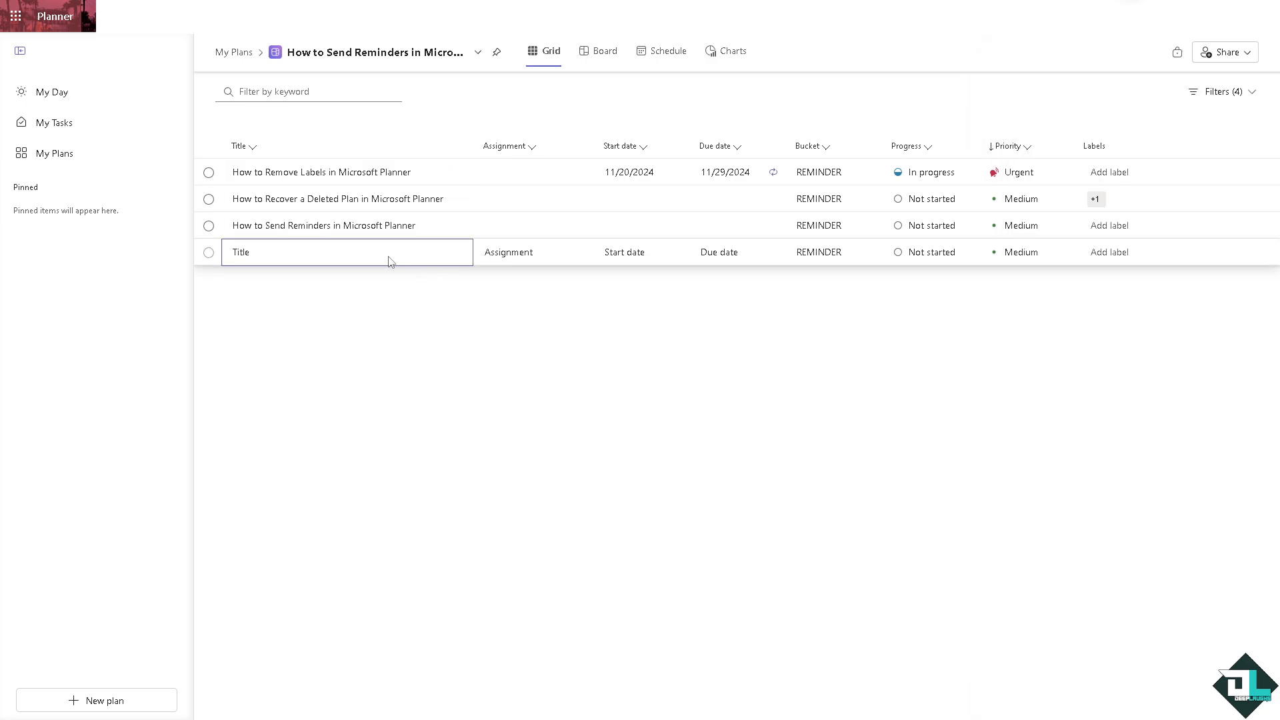
click(606, 51)
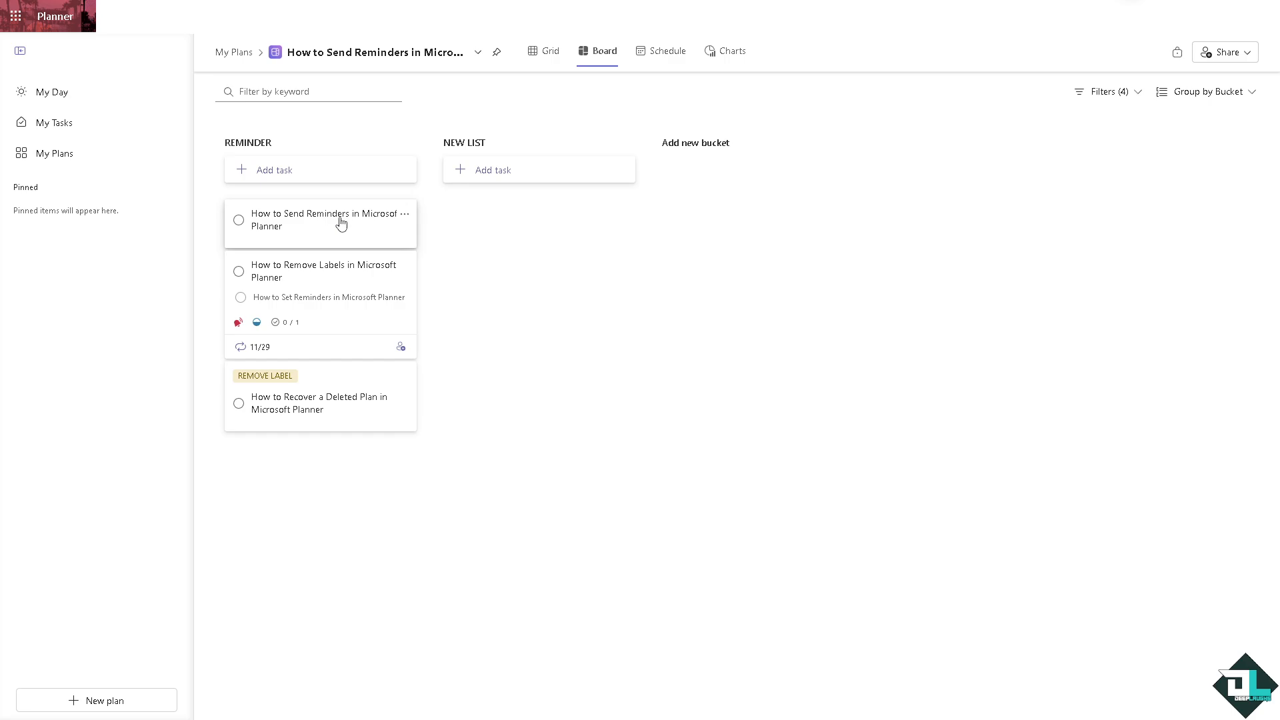
Step: Open the reminders task and set its due date to November 20, 2024
click(326, 221)
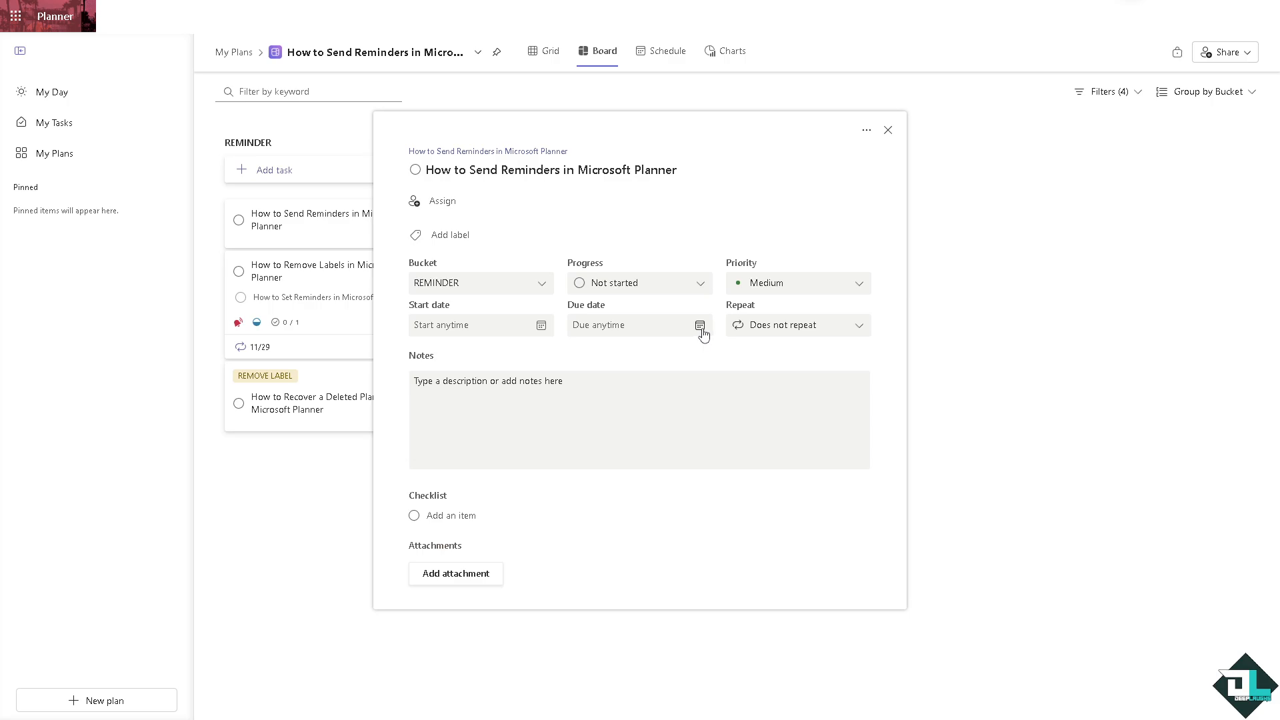
click(699, 325)
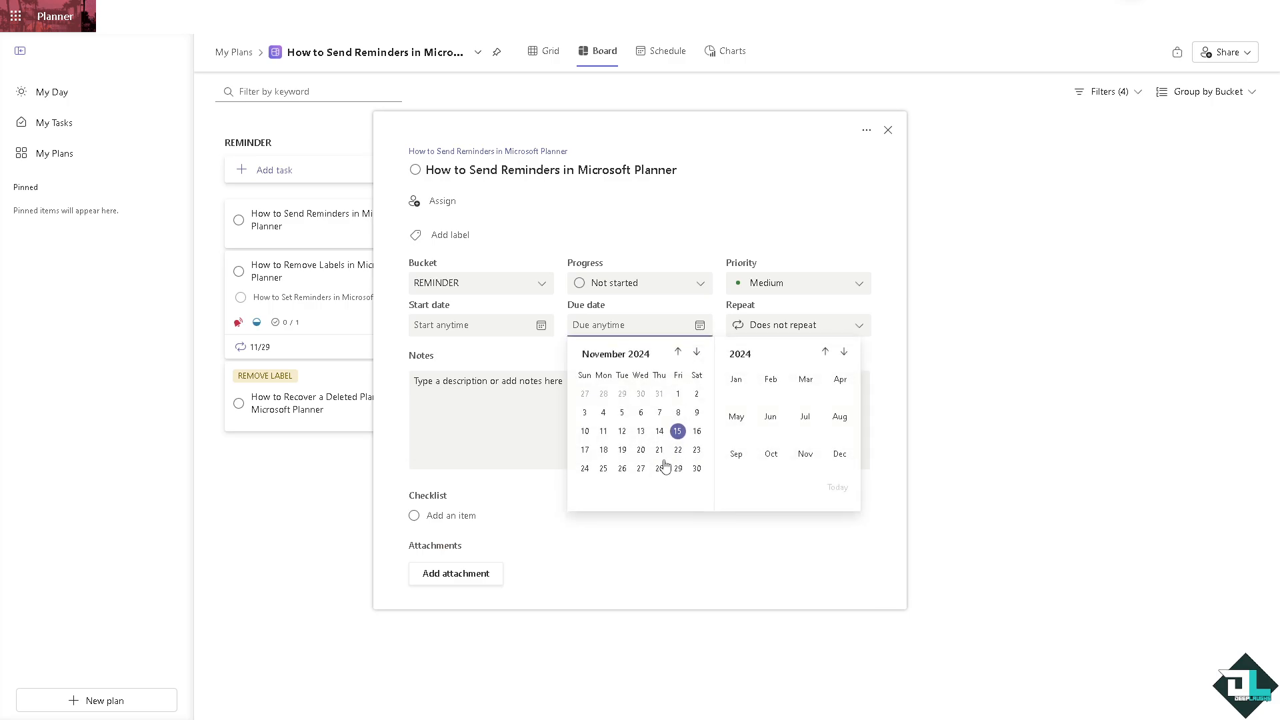
mouse_move(667, 472)
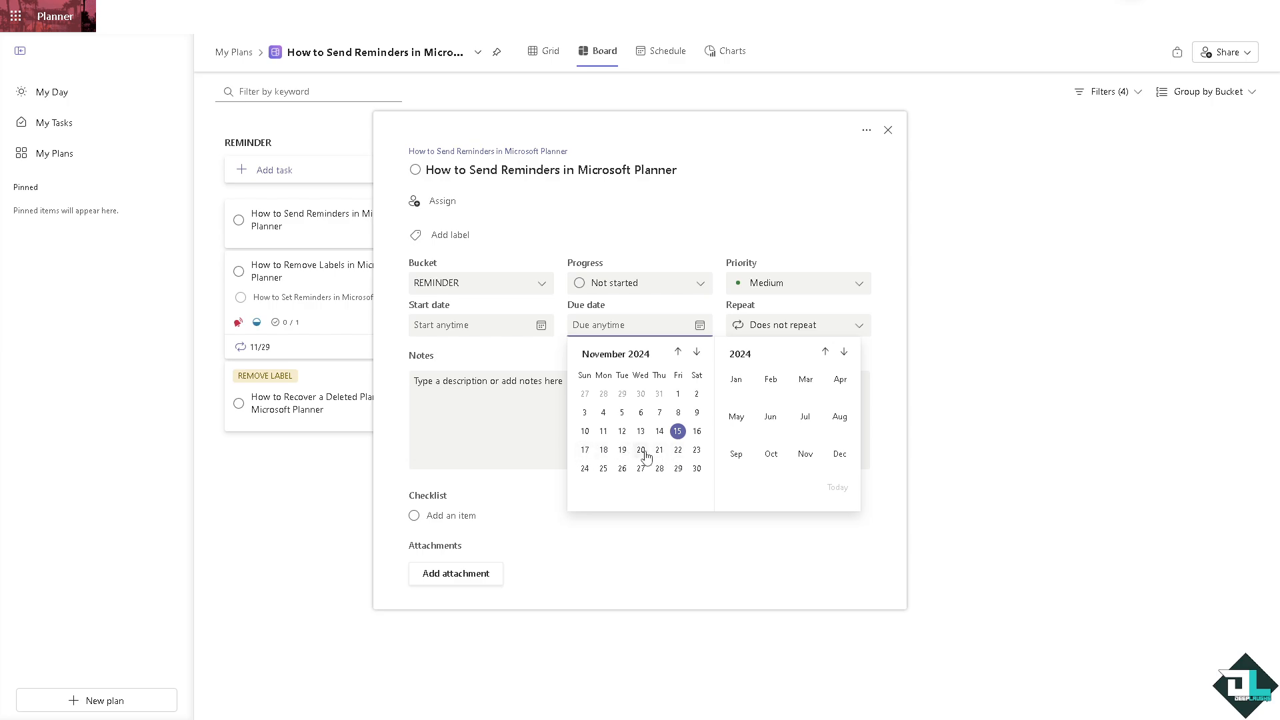
click(641, 450)
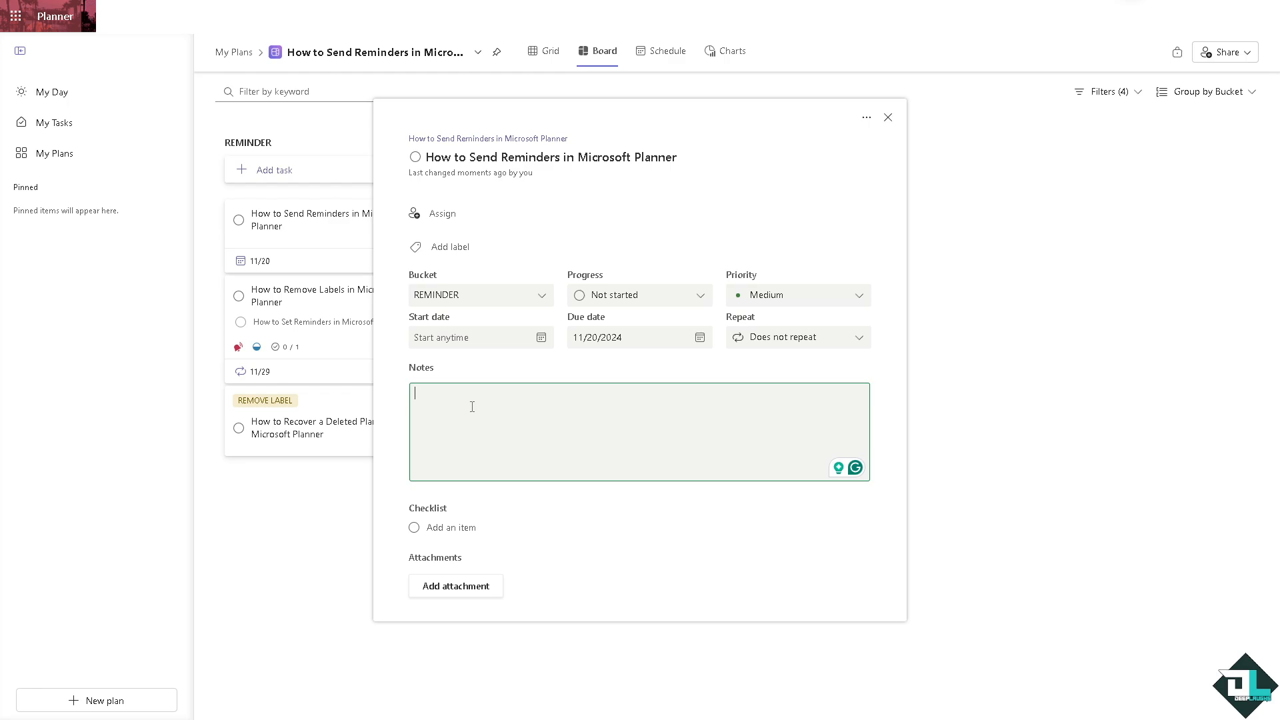
Step: Add the note 'SEND REMINDER' and a checklist item 'SEND REMINDER'
text(SEND)
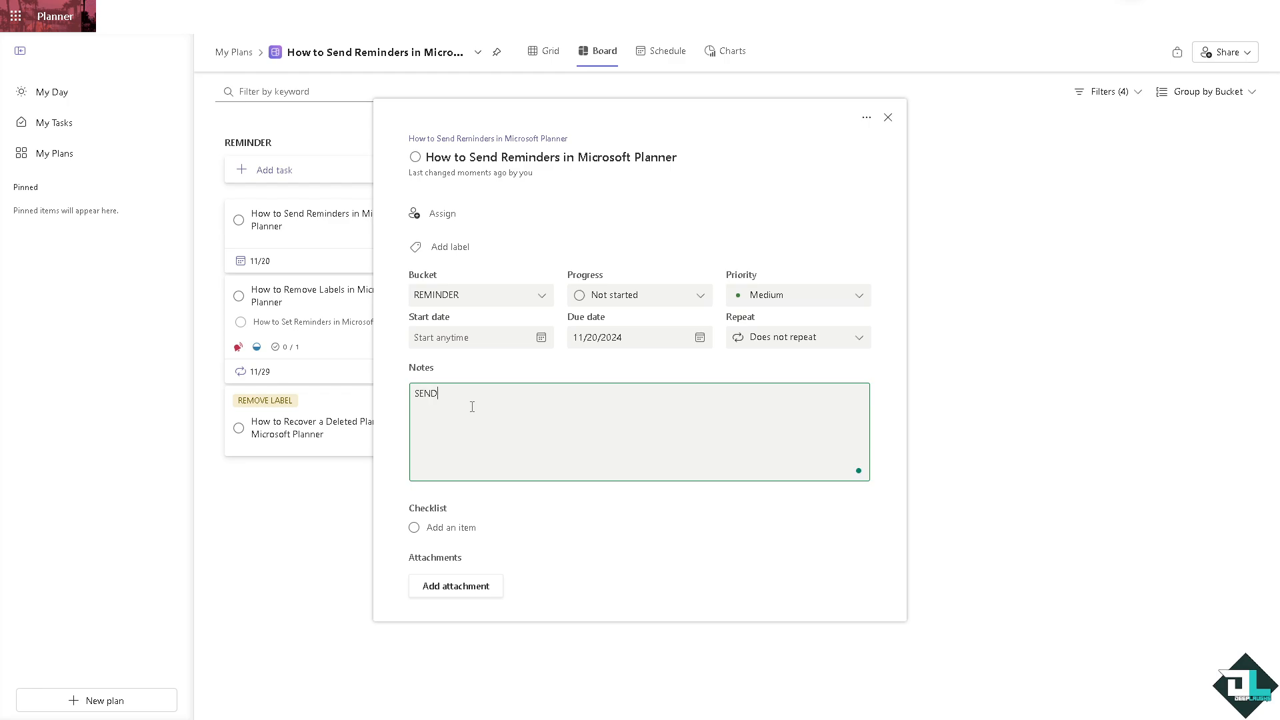
text(REMINDER)
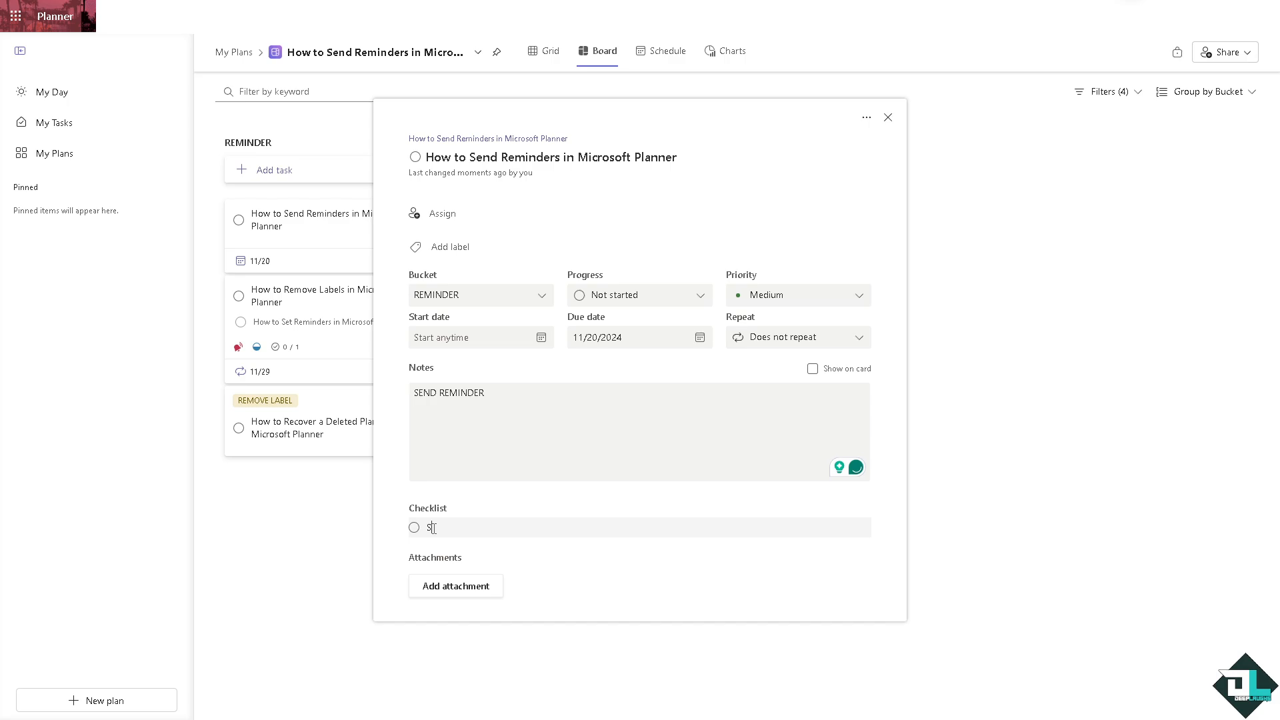
text(SEND REMINDER)
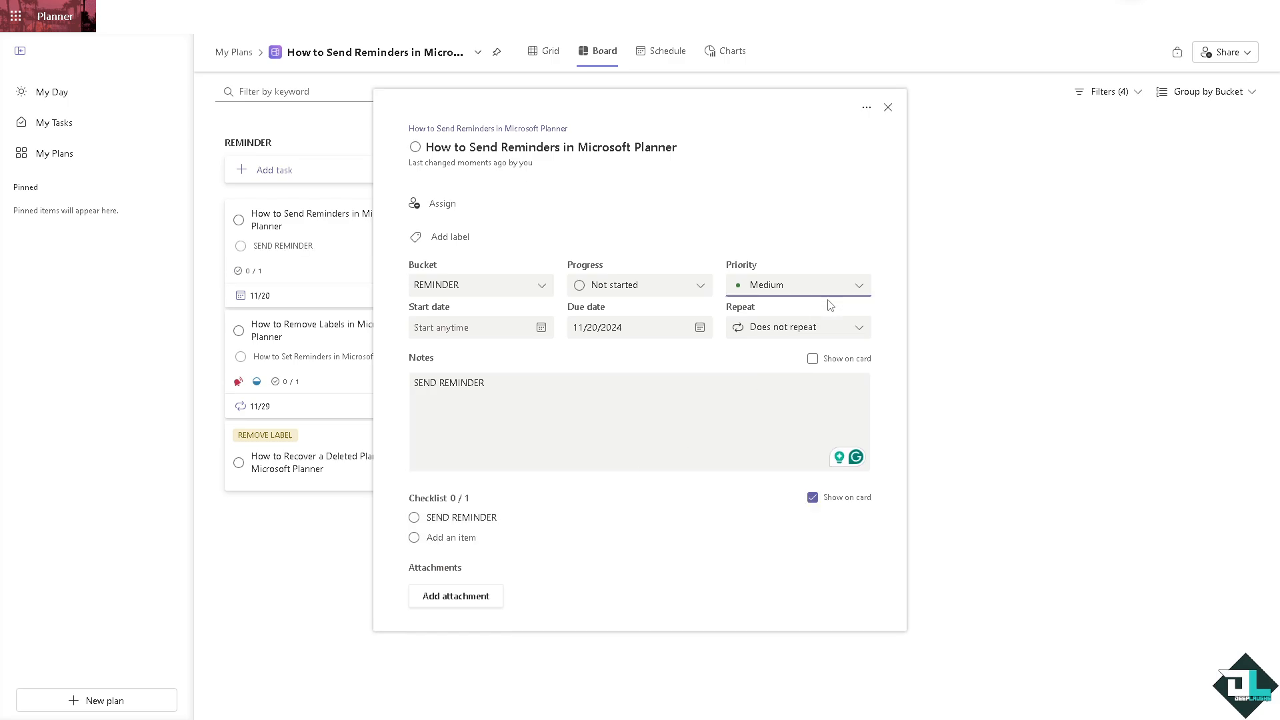
click(796, 284)
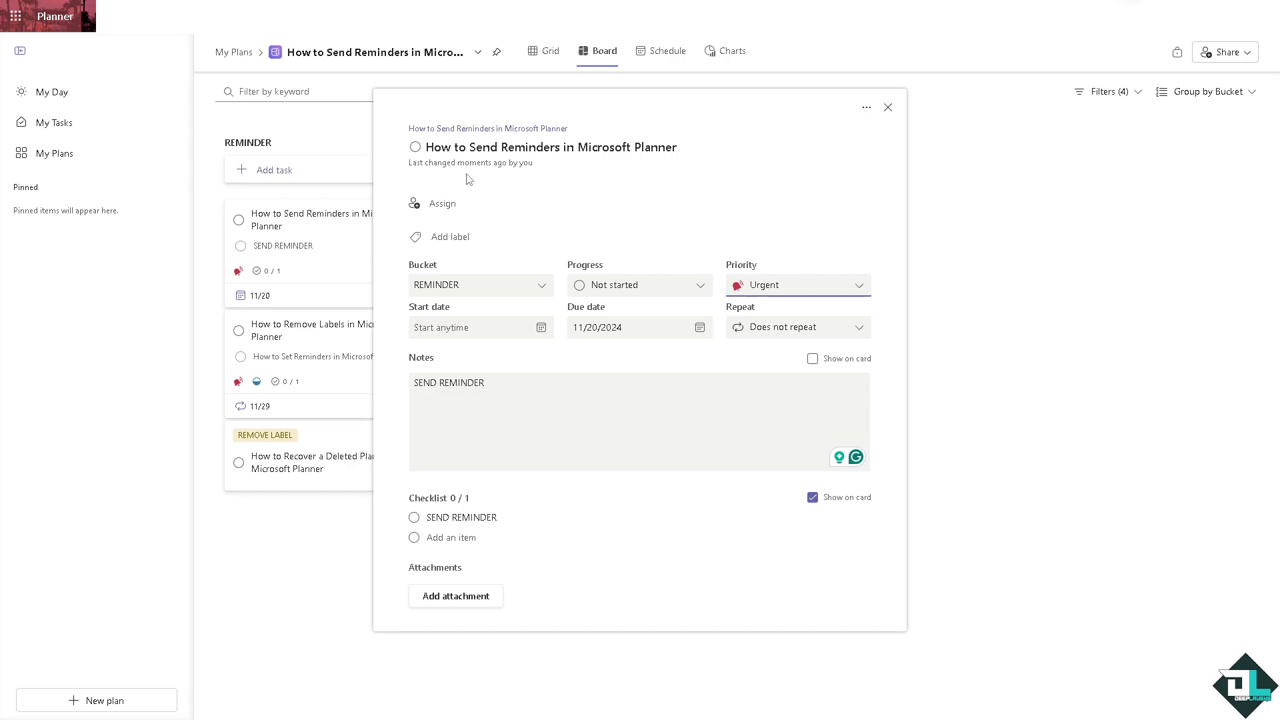
mouse_move(442, 203)
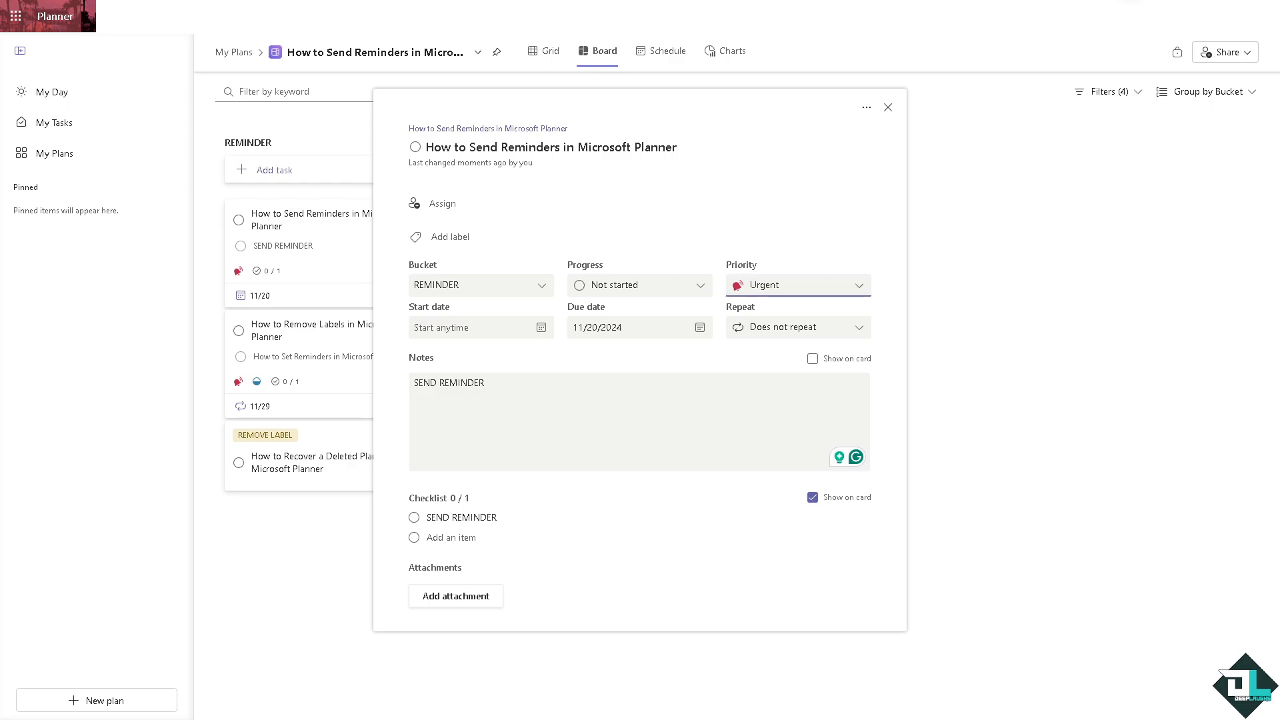
mouse_move(372, 322)
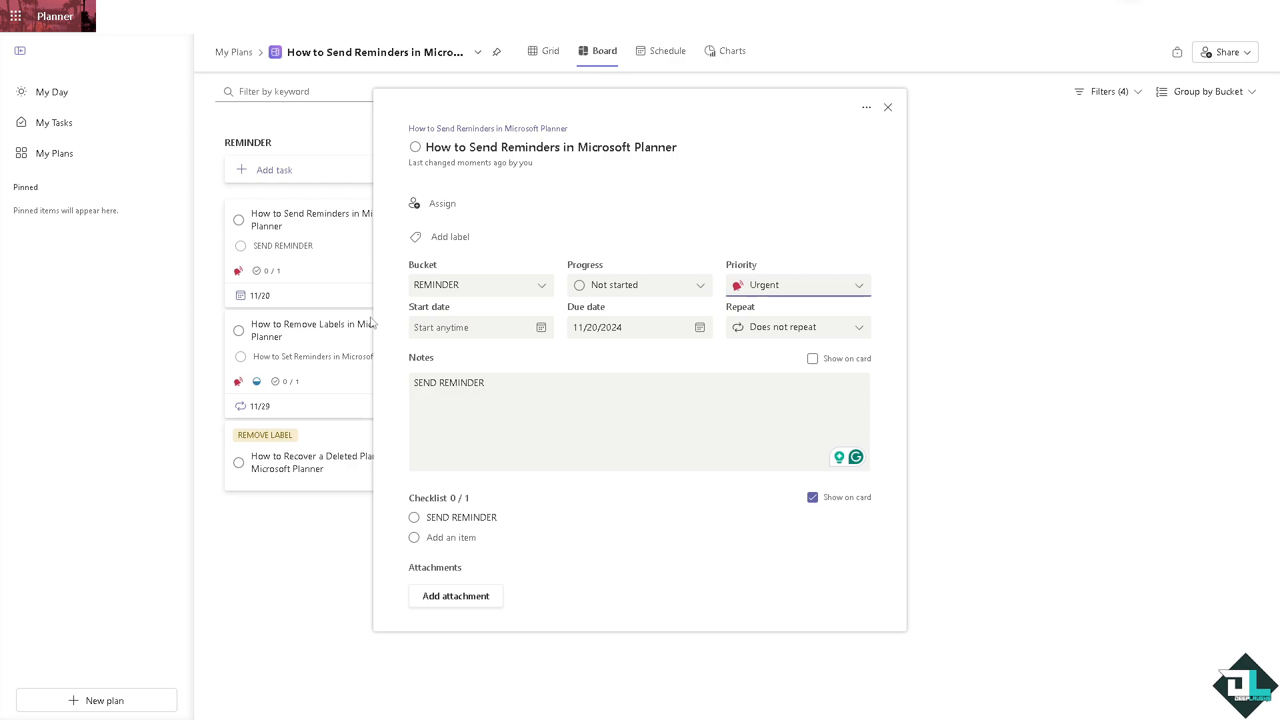
mouse_move(501, 288)
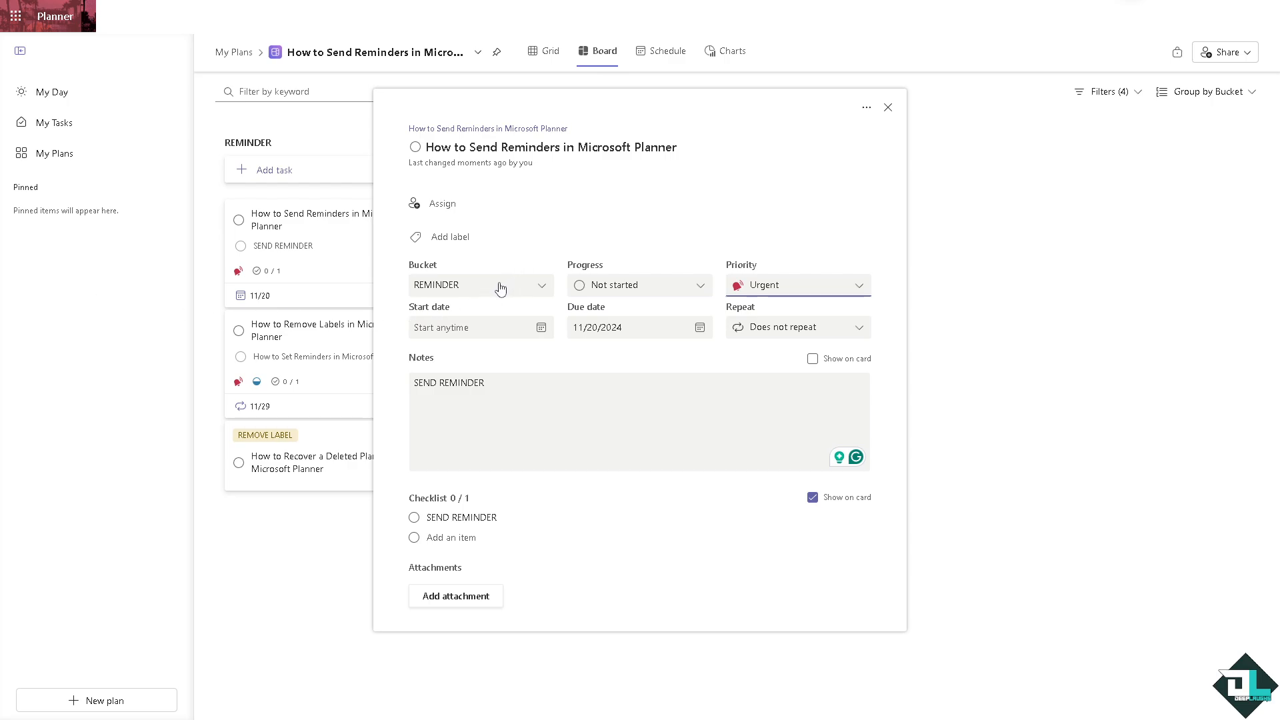
mouse_move(502, 290)
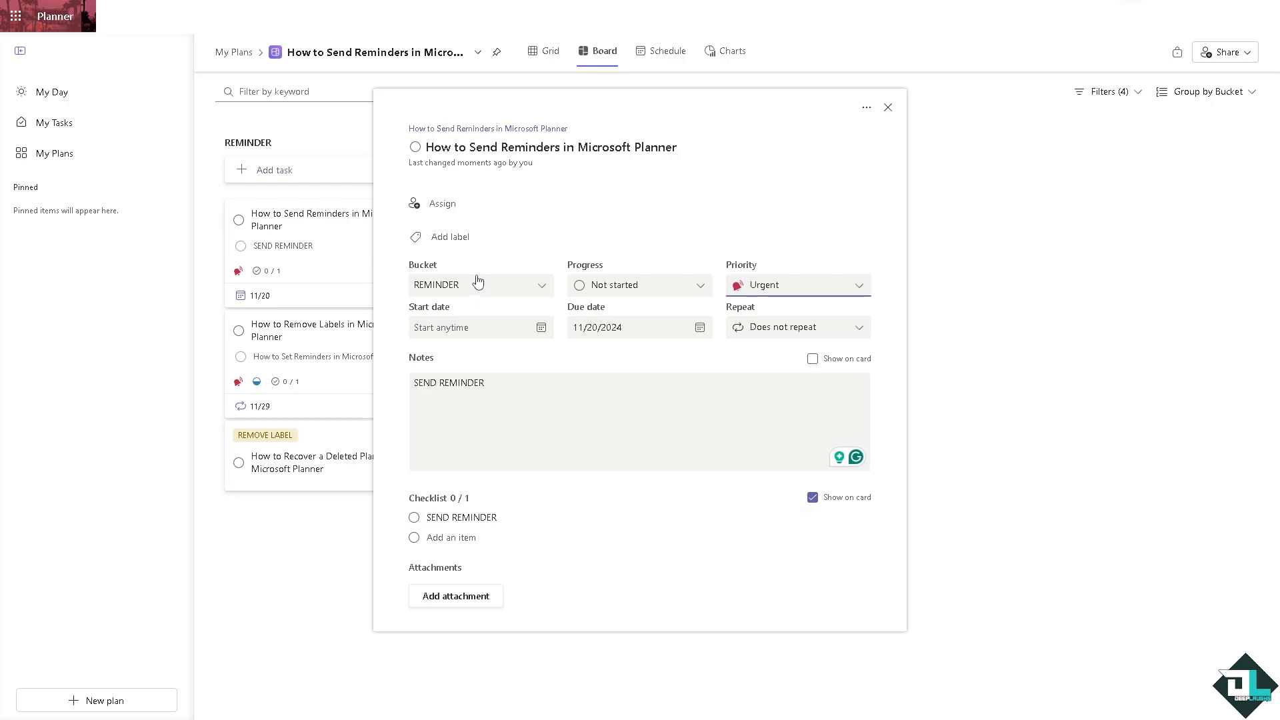
Step: Set the task to In progress, repeat Daily, and close its details
click(640, 285)
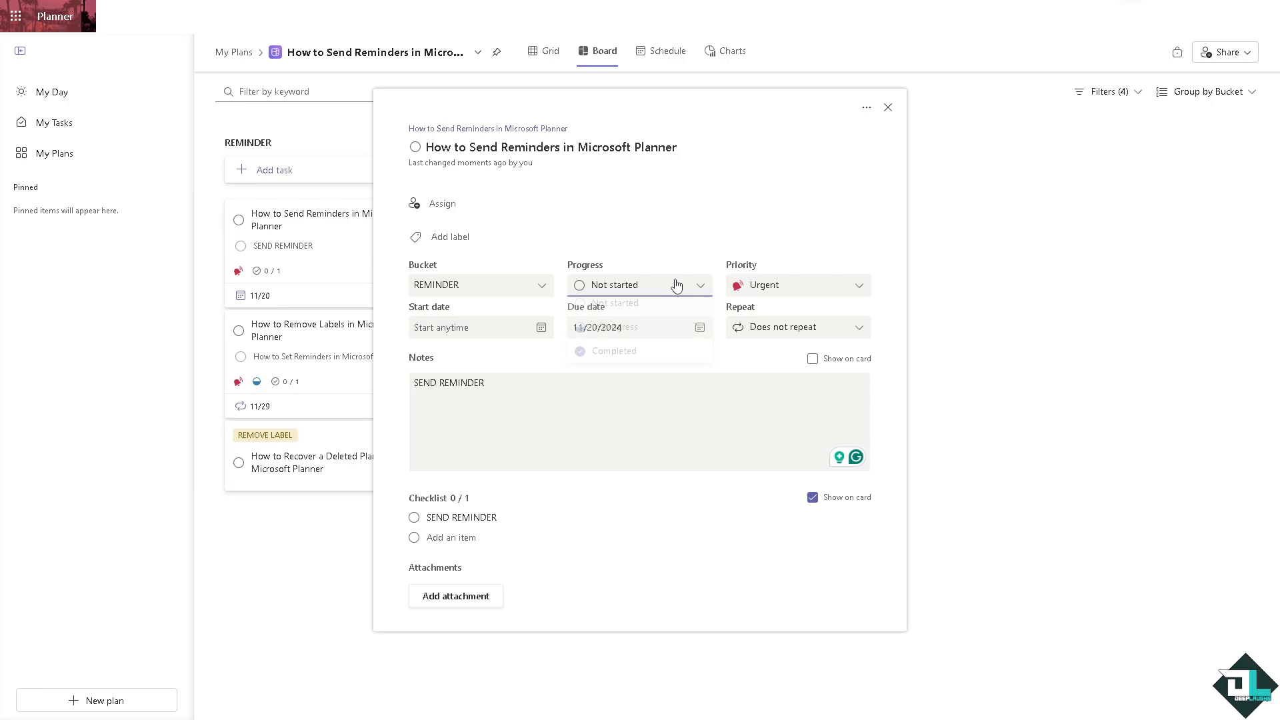
click(608, 303)
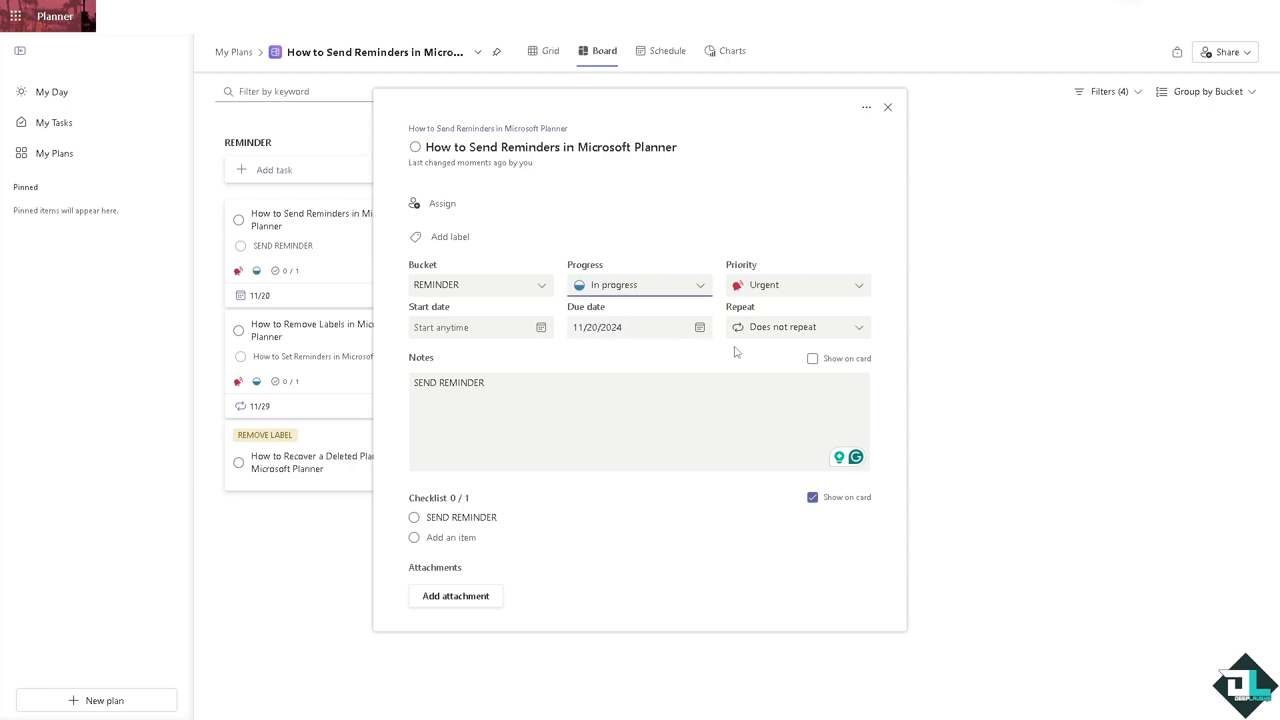
click(796, 327)
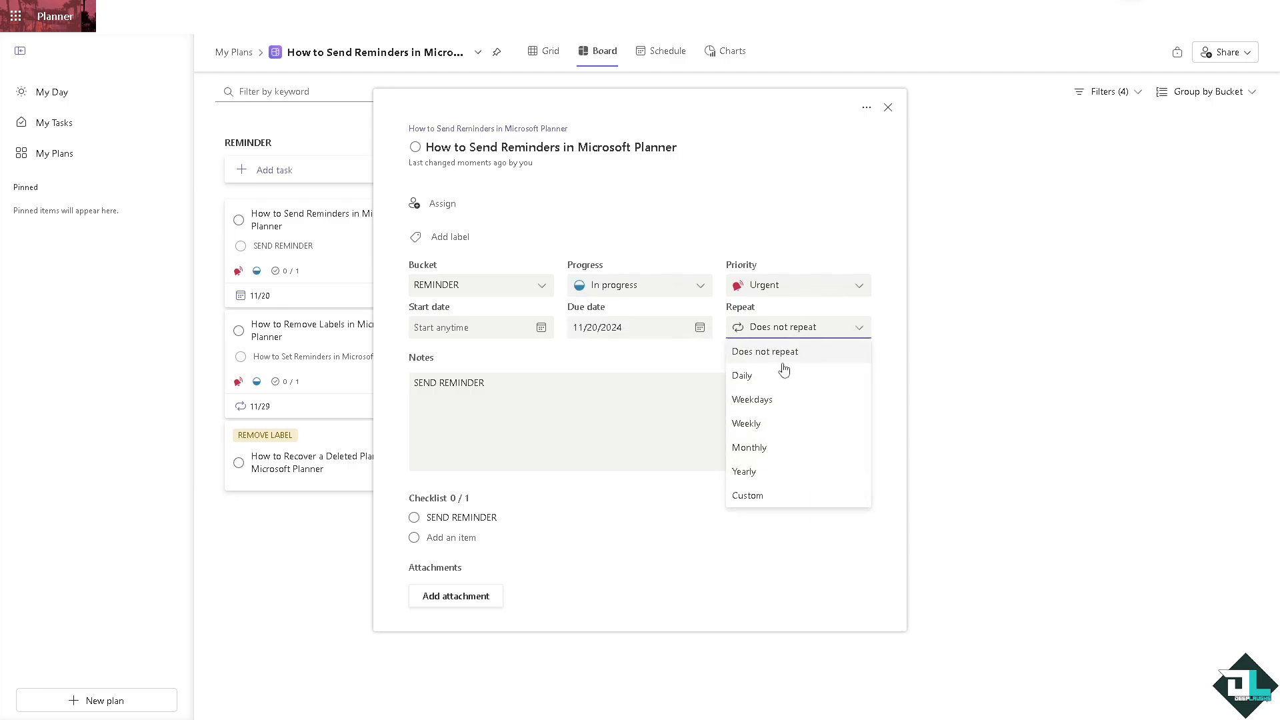
click(741, 375)
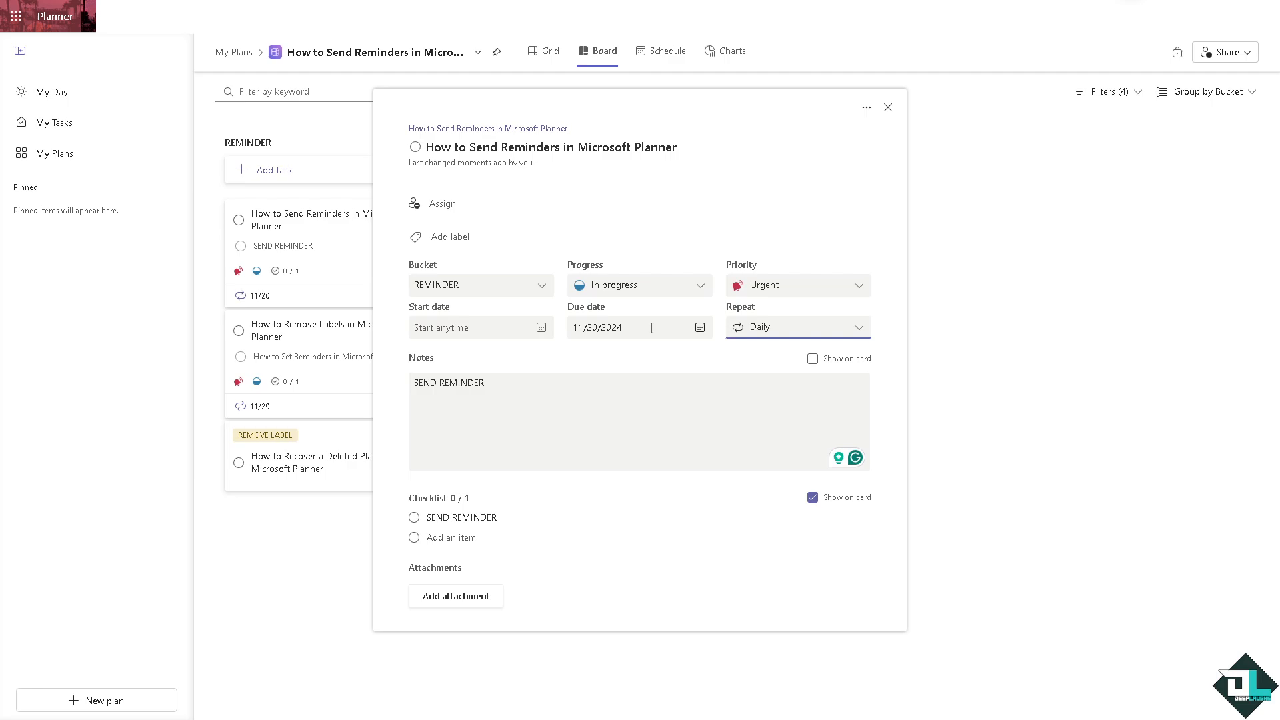
mouse_move(487, 300)
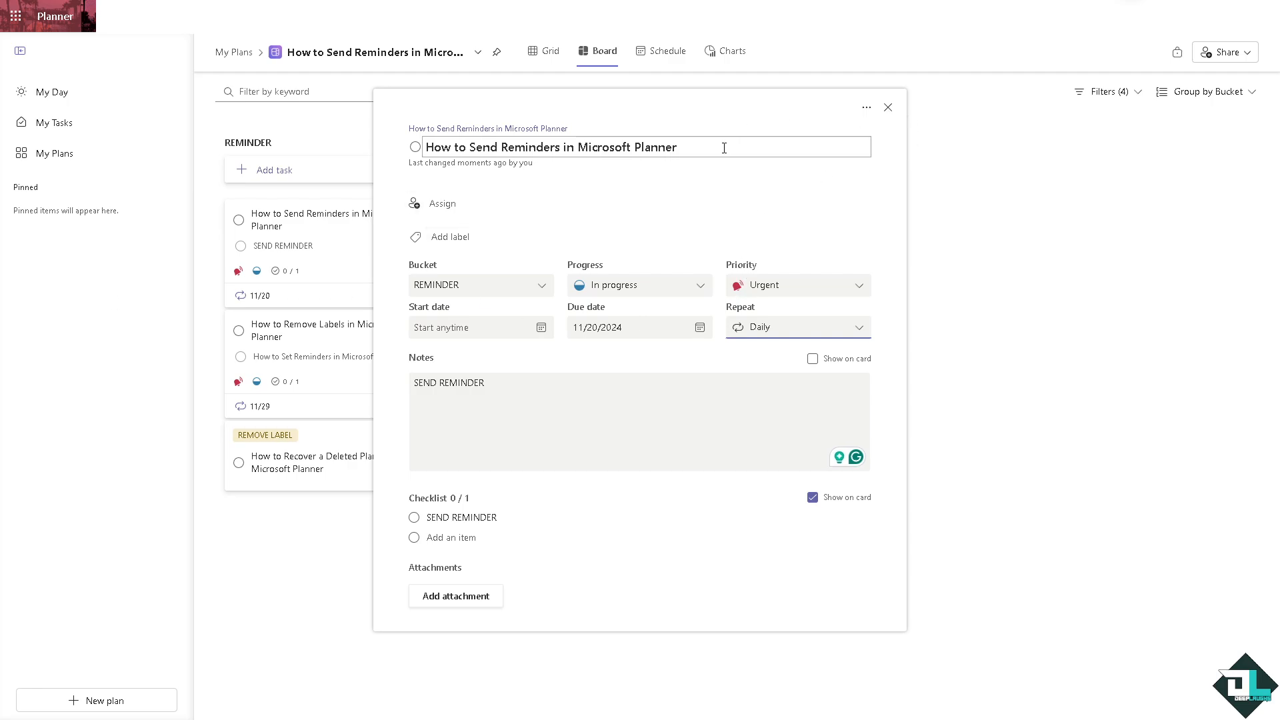
click(887, 107)
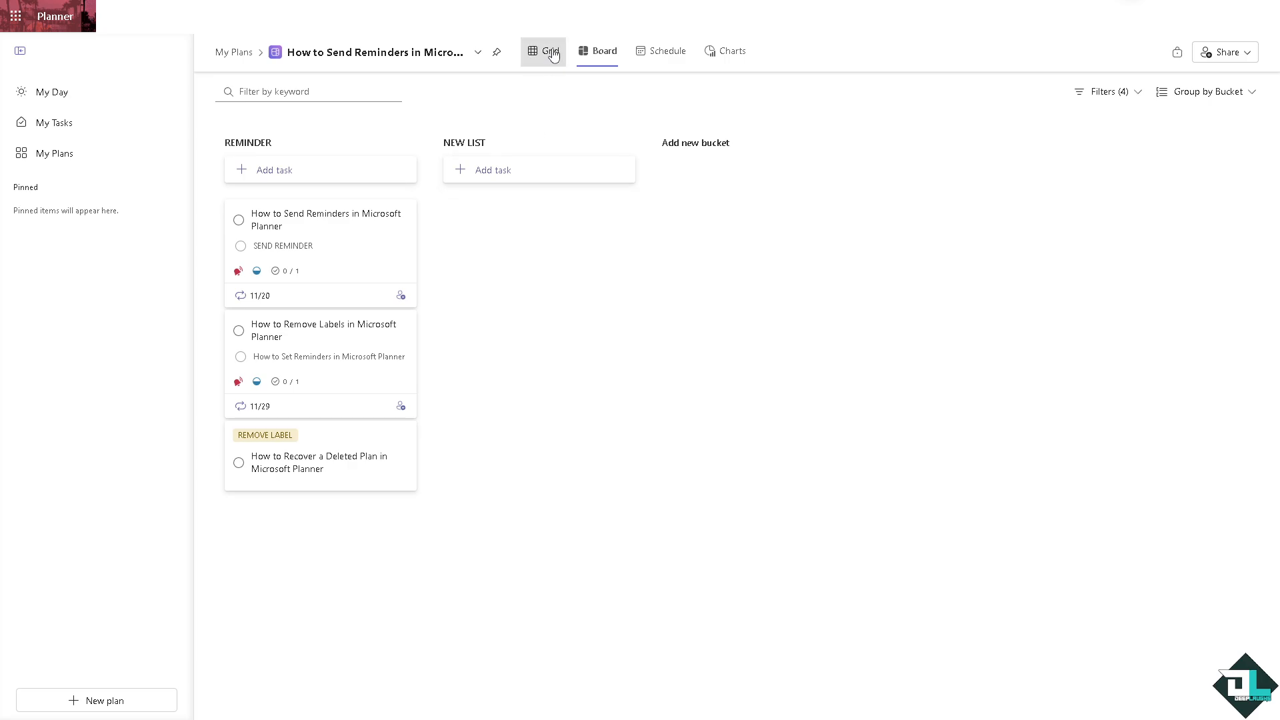
Step: Switch to Grid view and label the reminders task with the red REMINDER label
click(543, 51)
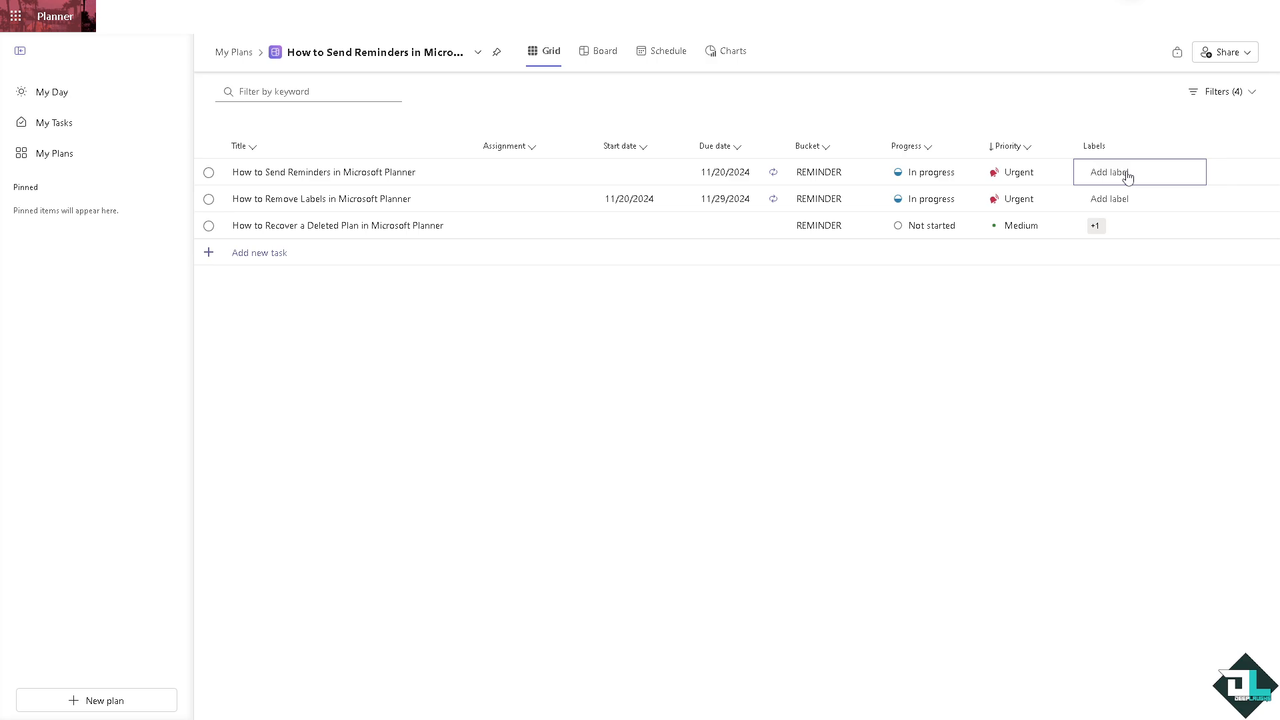
click(1110, 172)
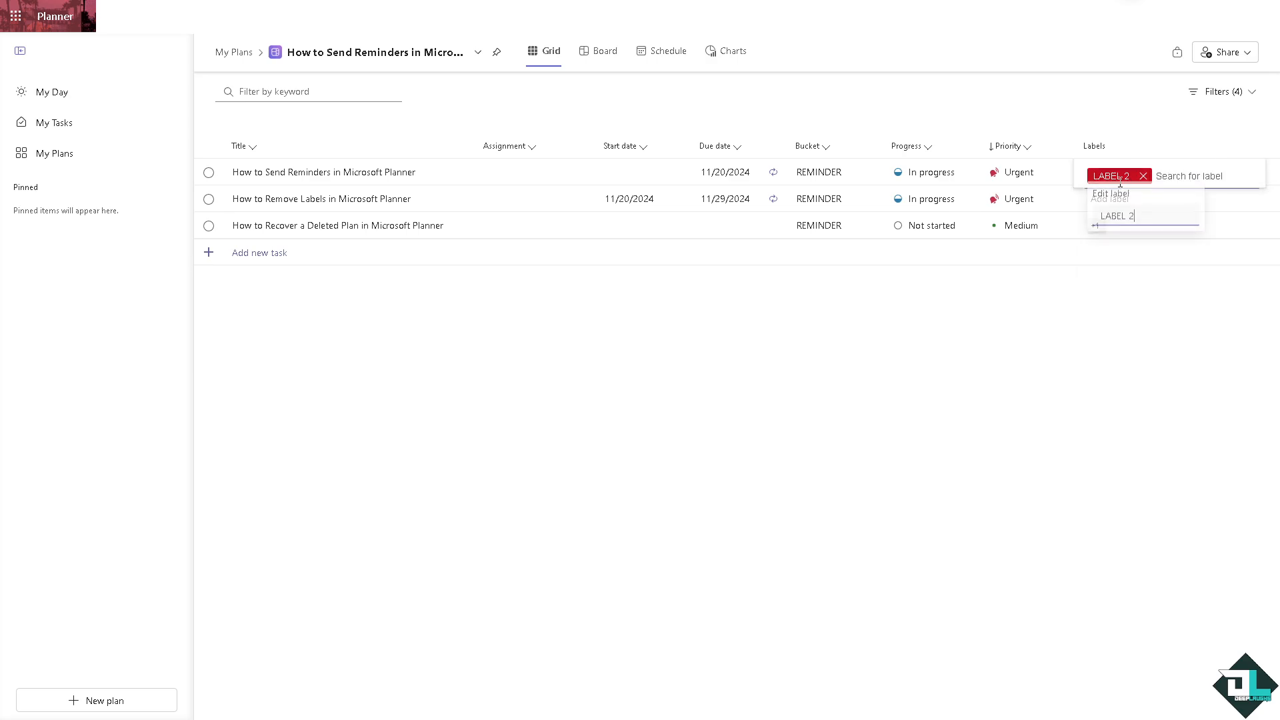
text(REMINDER)
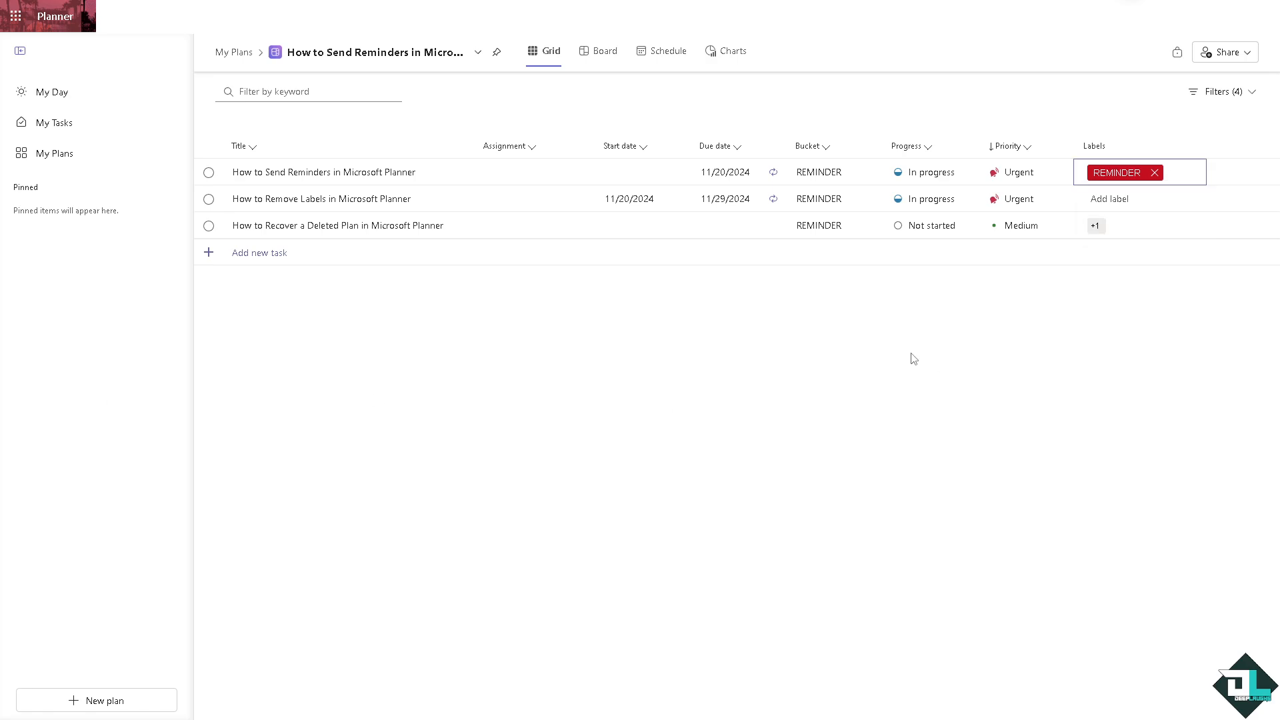
mouse_move(287, 194)
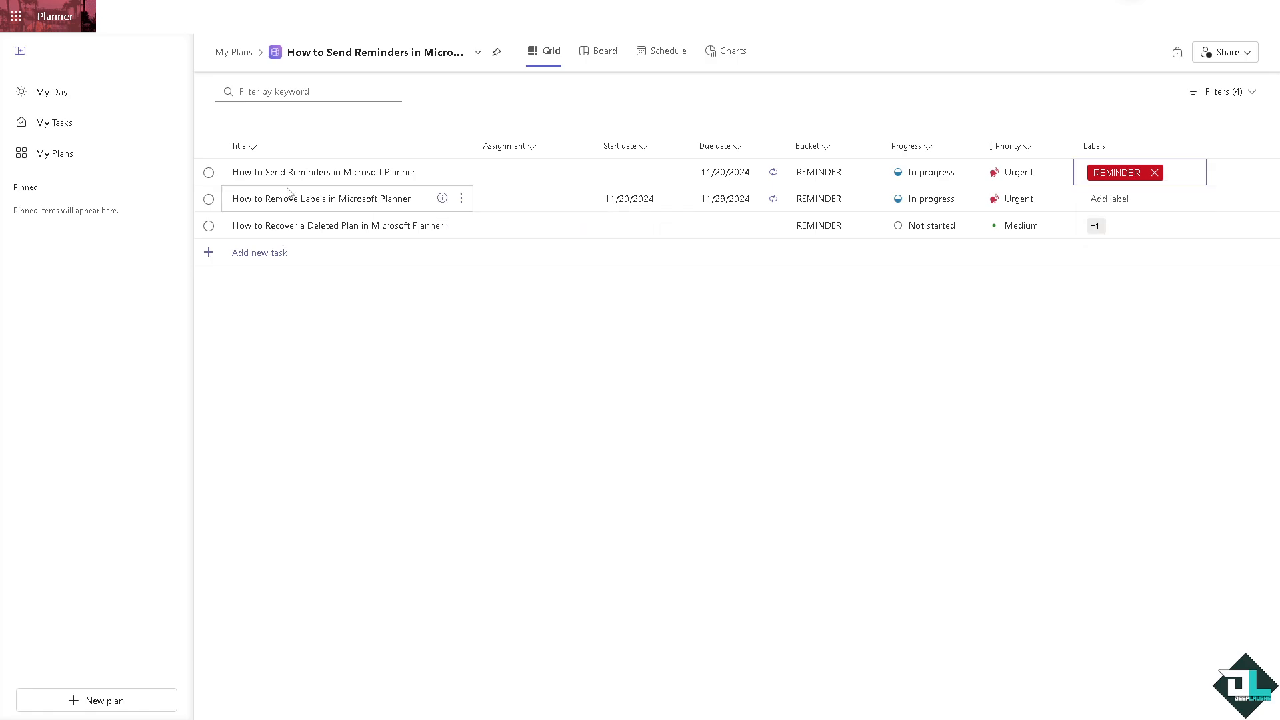
mouse_move(320, 187)
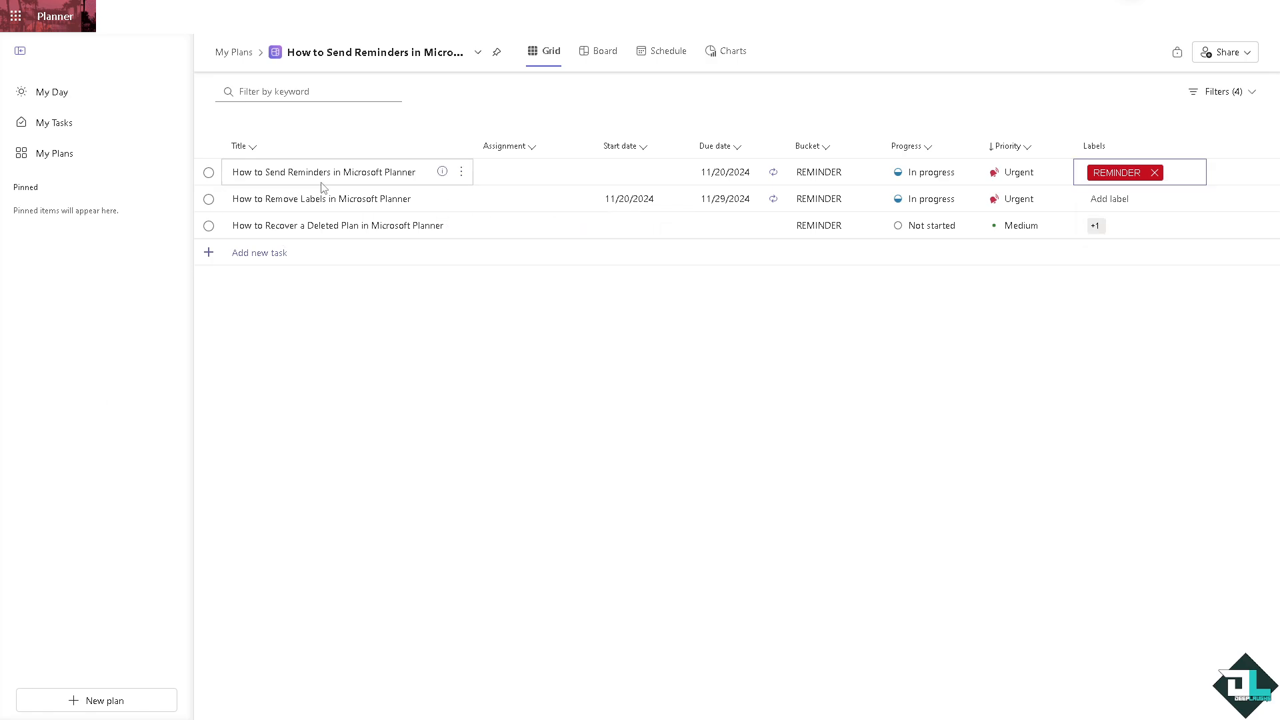
mouse_move(622, 375)
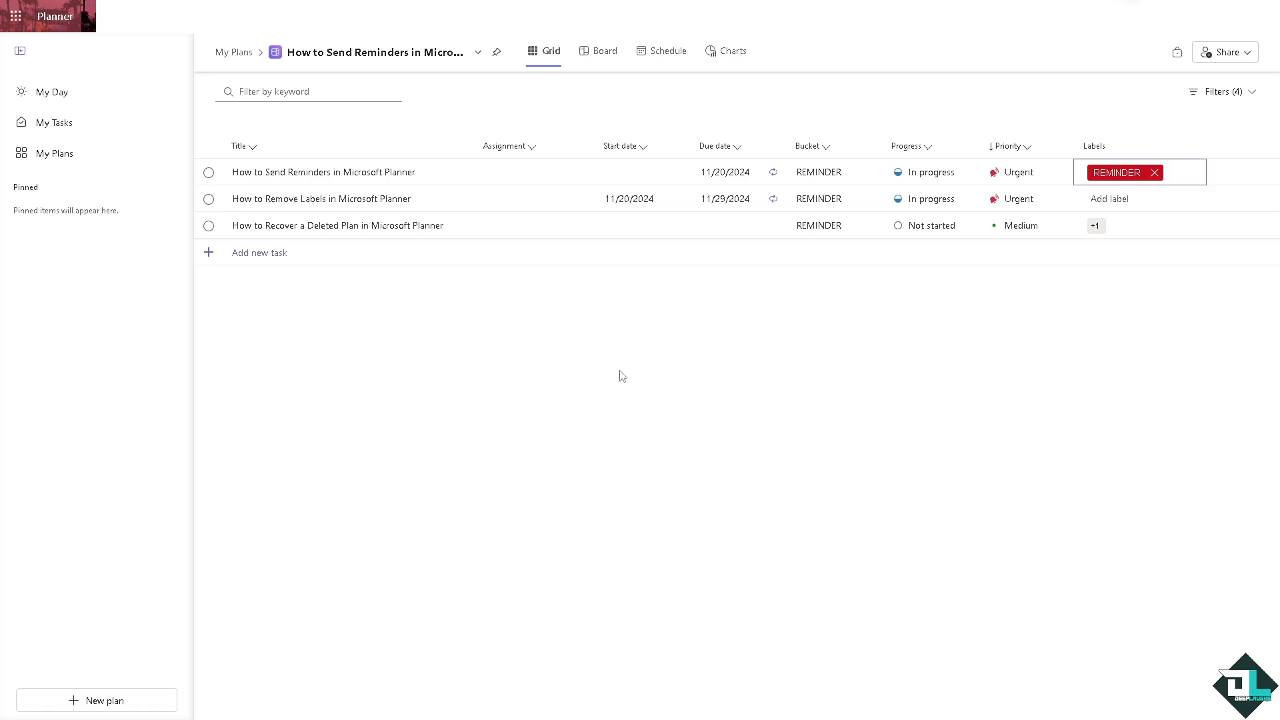